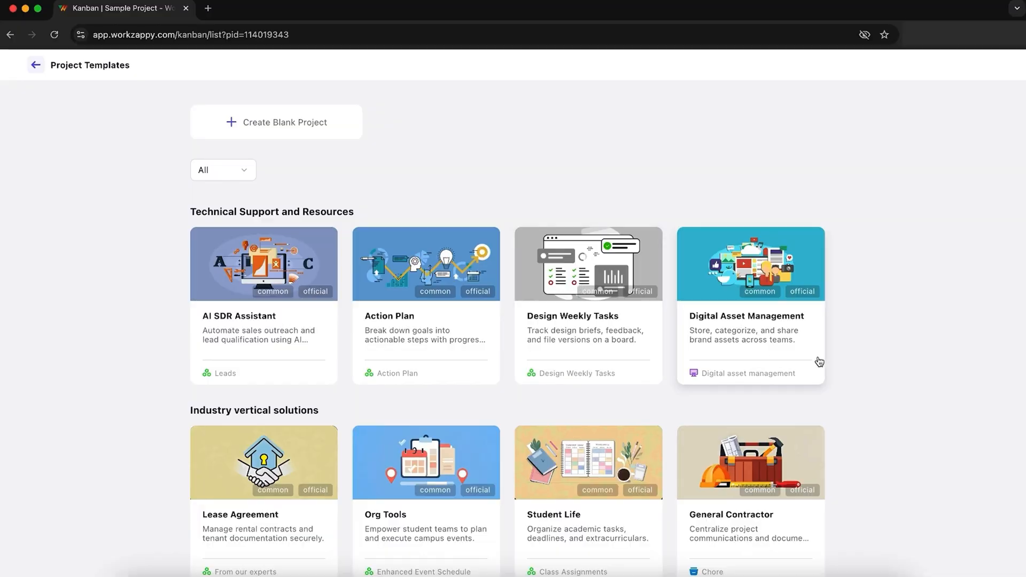
mouse_move(331, 305)
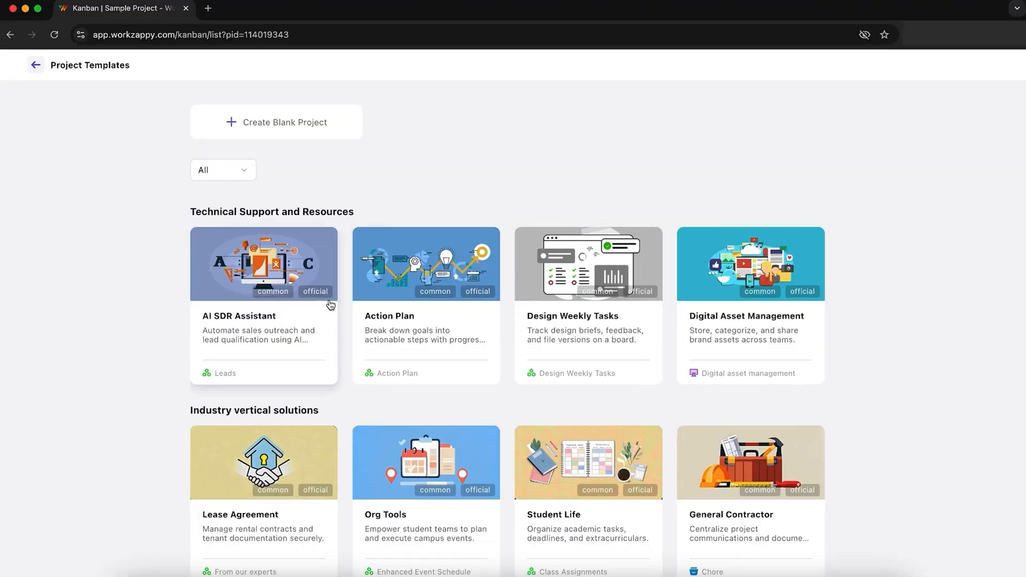
Create the HR Interview project (key HRINV) from the HR Interview template.
scroll("down", 3)
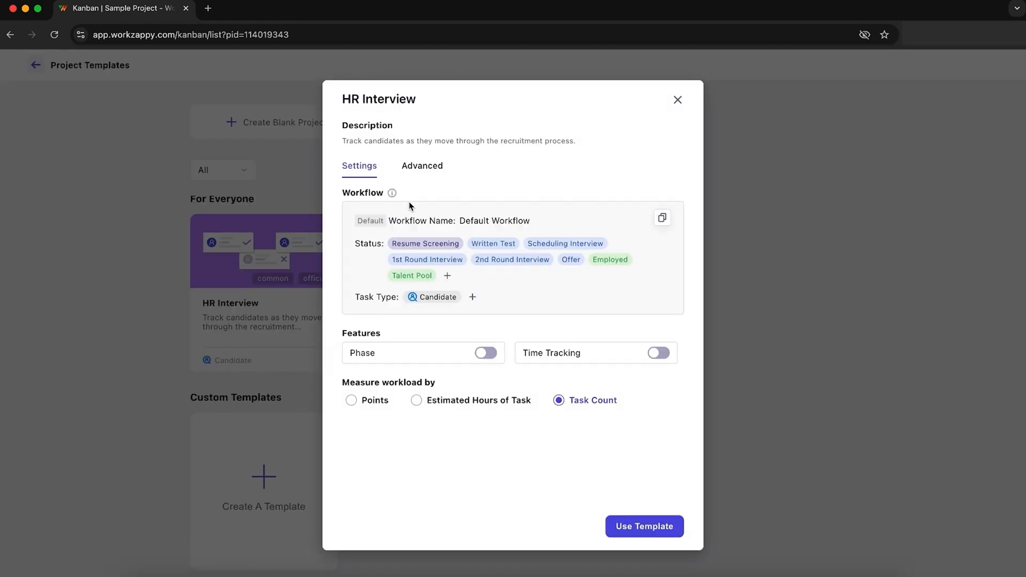
mouse_move(662, 219)
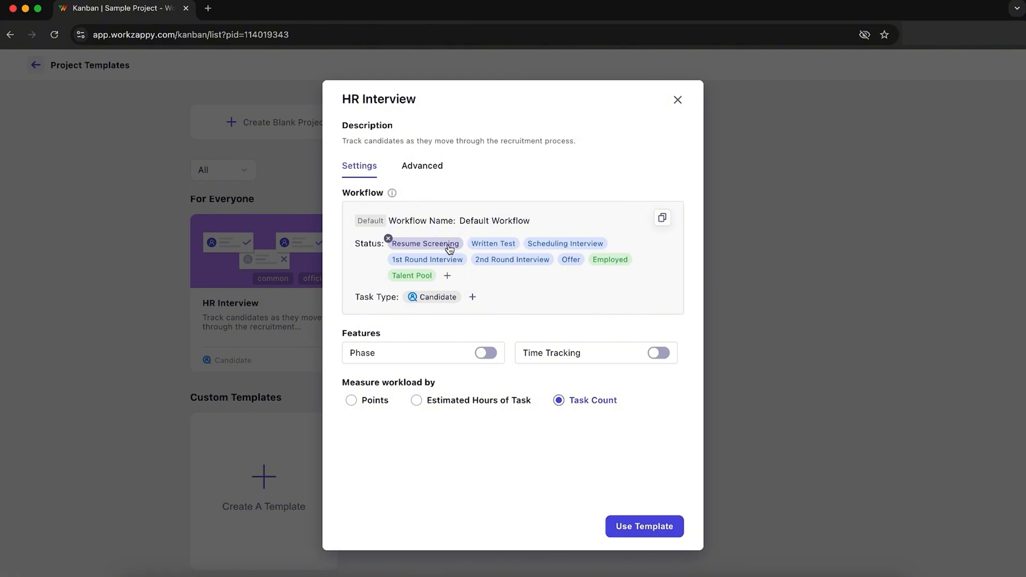
mouse_move(447, 277)
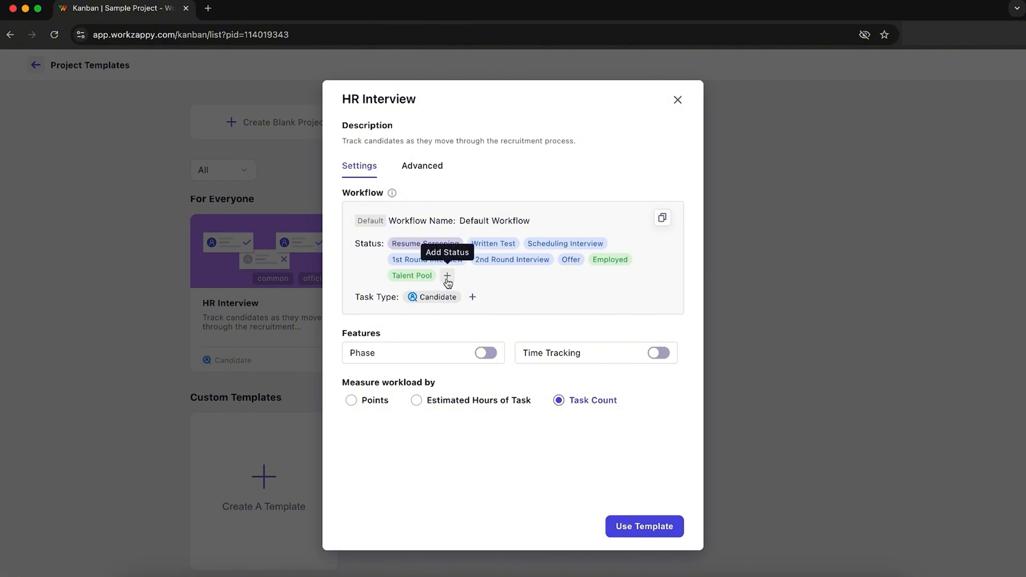
left_click(643, 526)
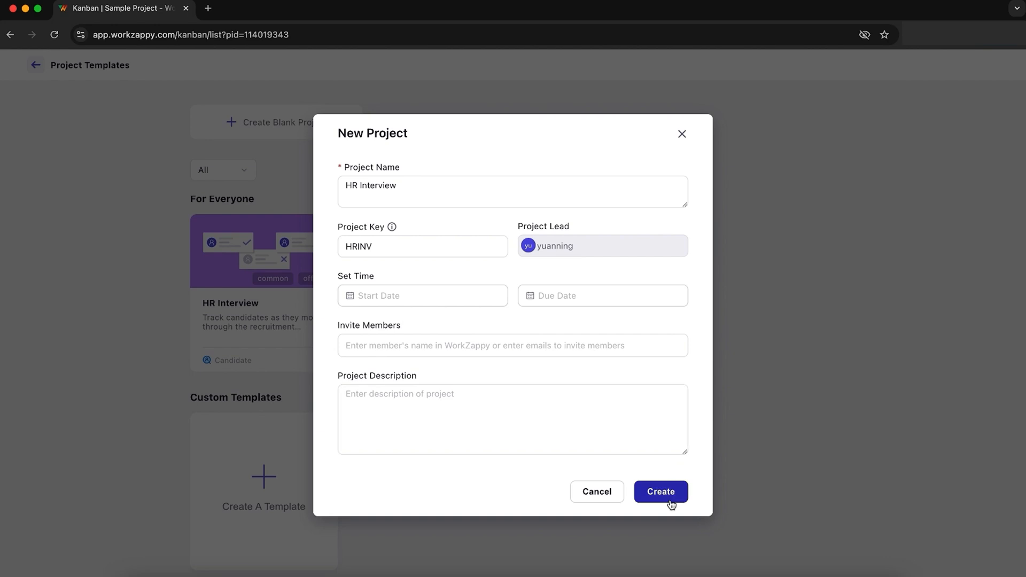
left_click(661, 492)
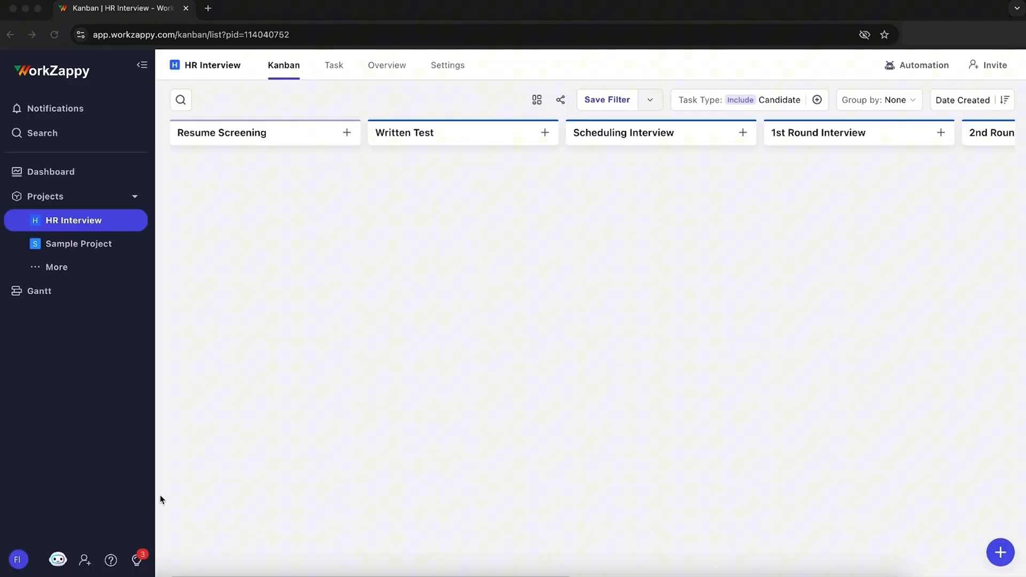
mouse_move(90, 562)
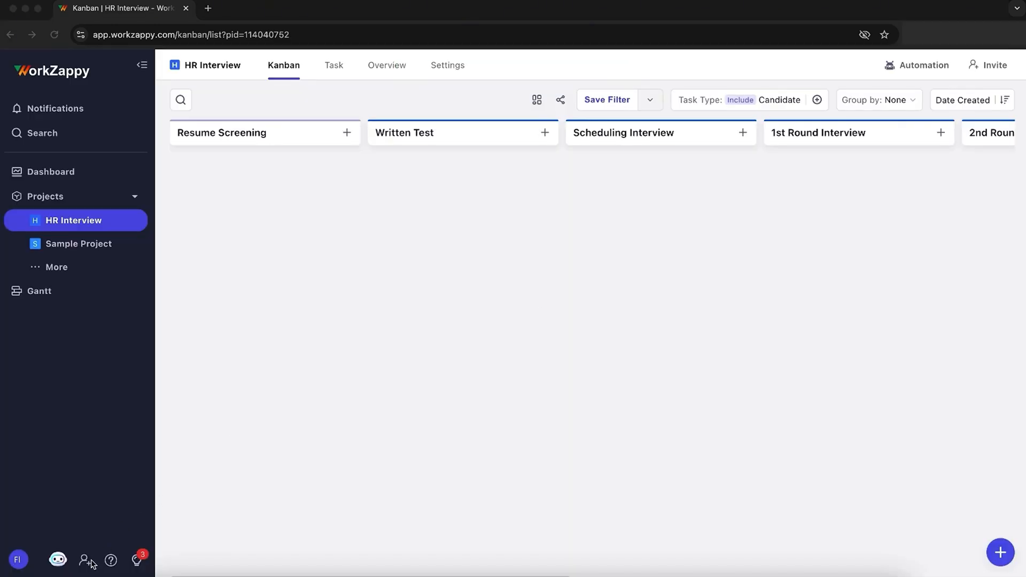
left_click(84, 563)
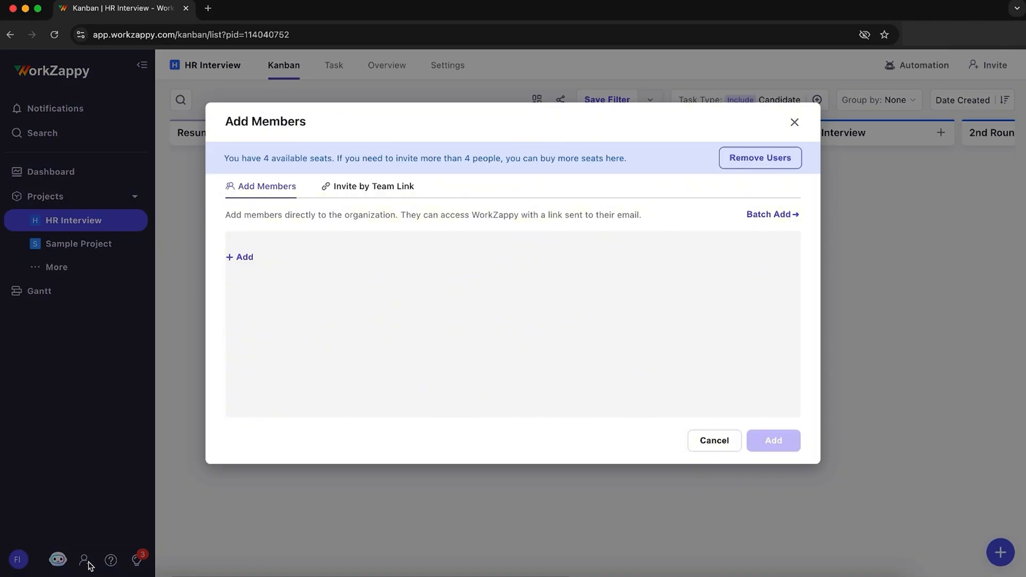
left_click(240, 256)
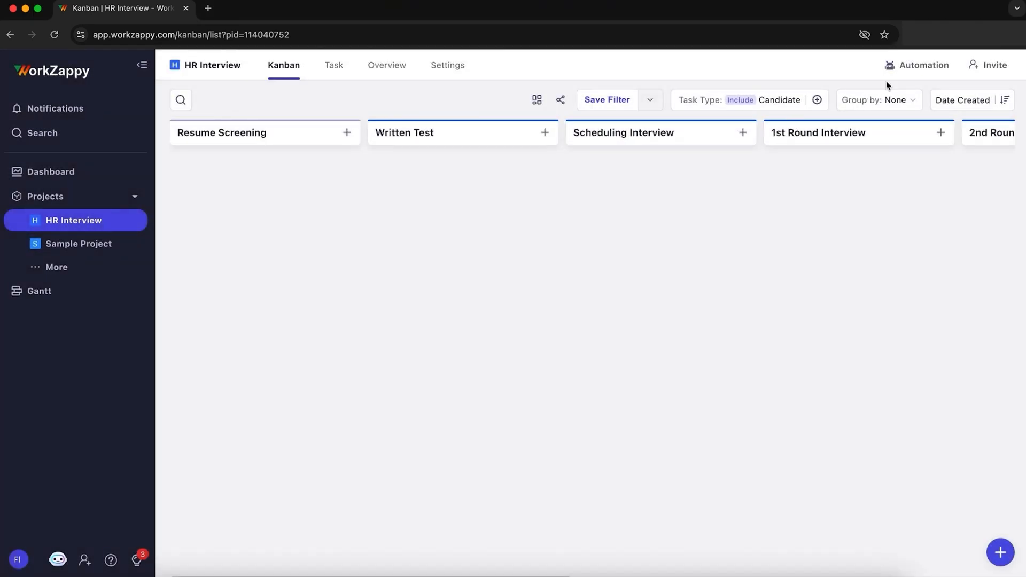
left_click(995, 65)
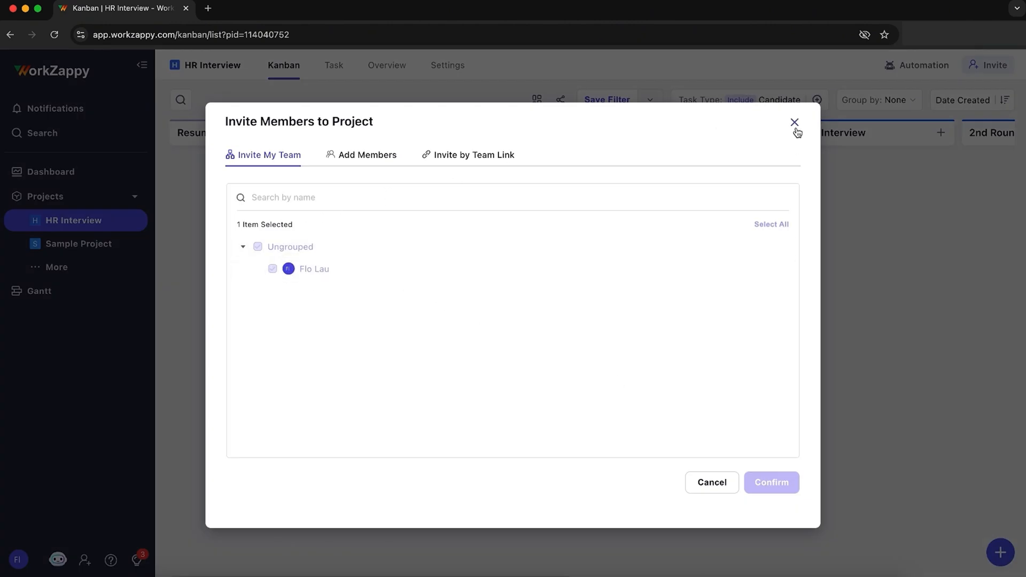
left_click(795, 122)
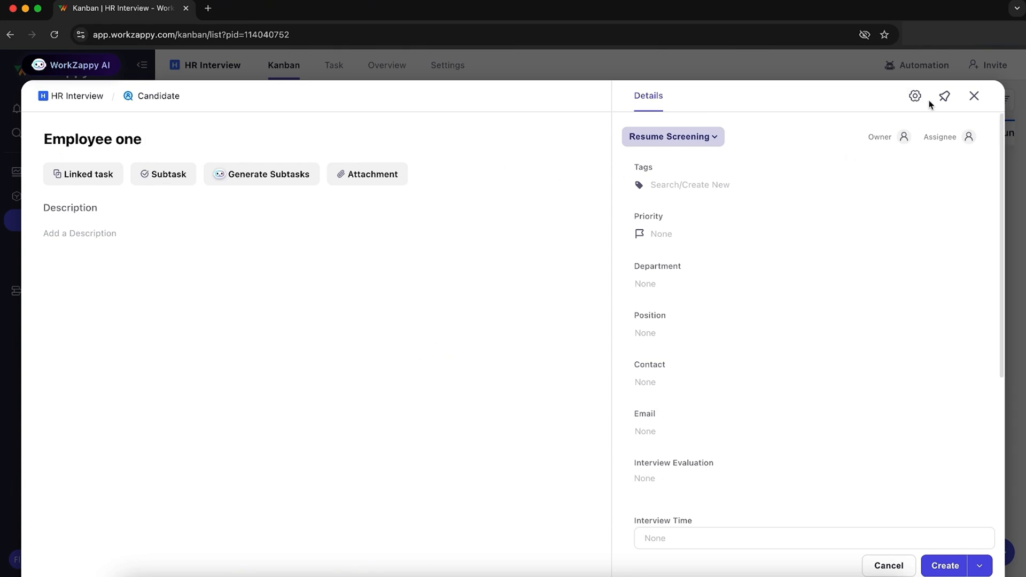
Begin a new custom field in the Candidate layout and choose its field type.
left_click(915, 96)
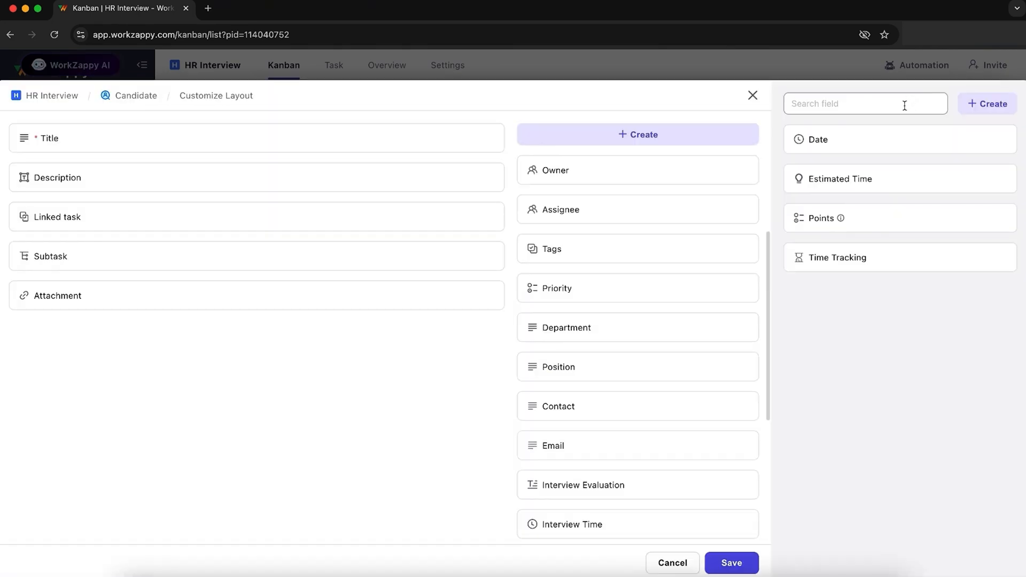
mouse_move(578, 170)
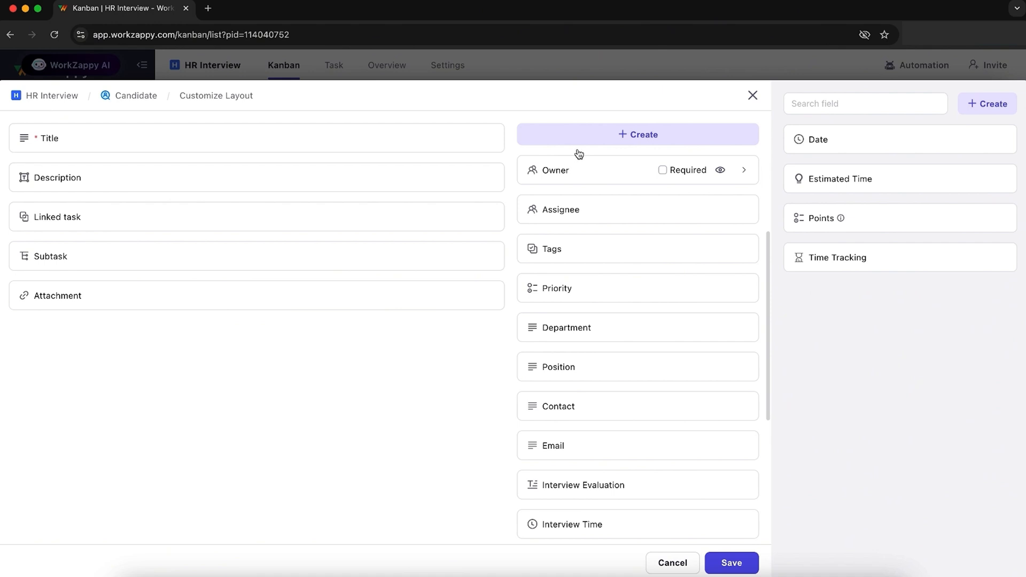
left_click(637, 134)
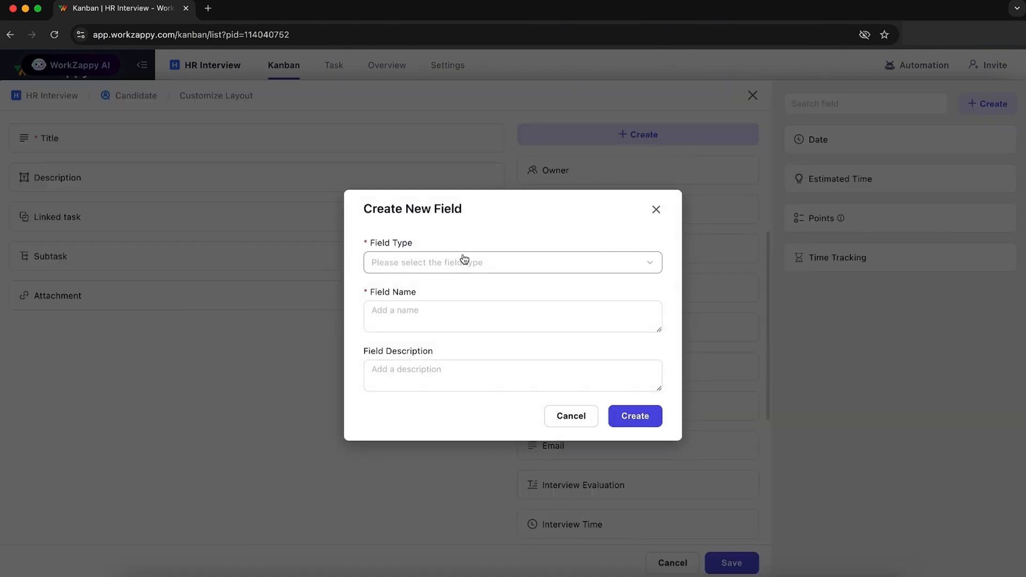
left_click(512, 263)
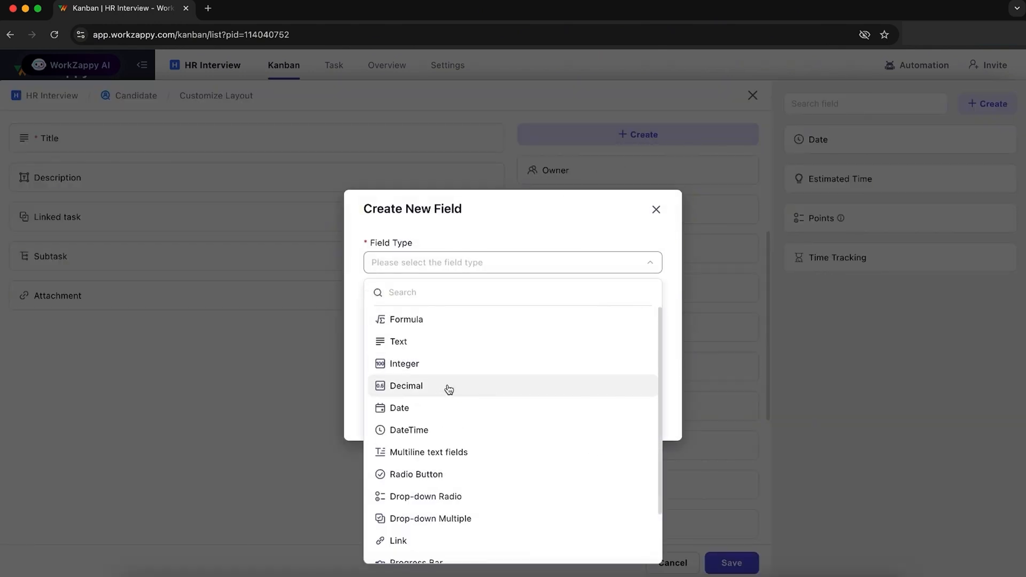
left_click(333, 65)
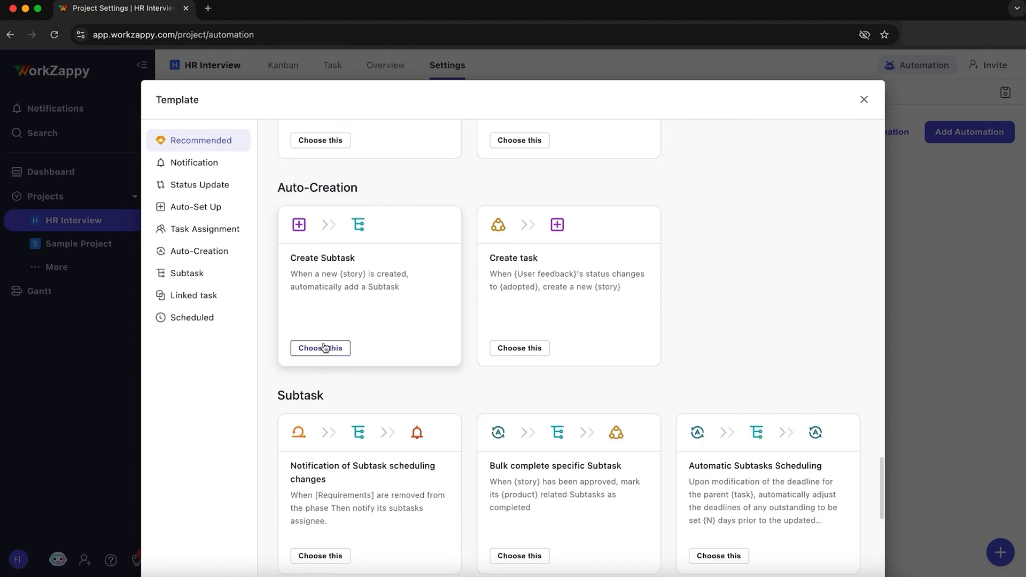
Add Automation 1 from the Create Subtask template, generating five subtasks on task creation.
left_click(320, 348)
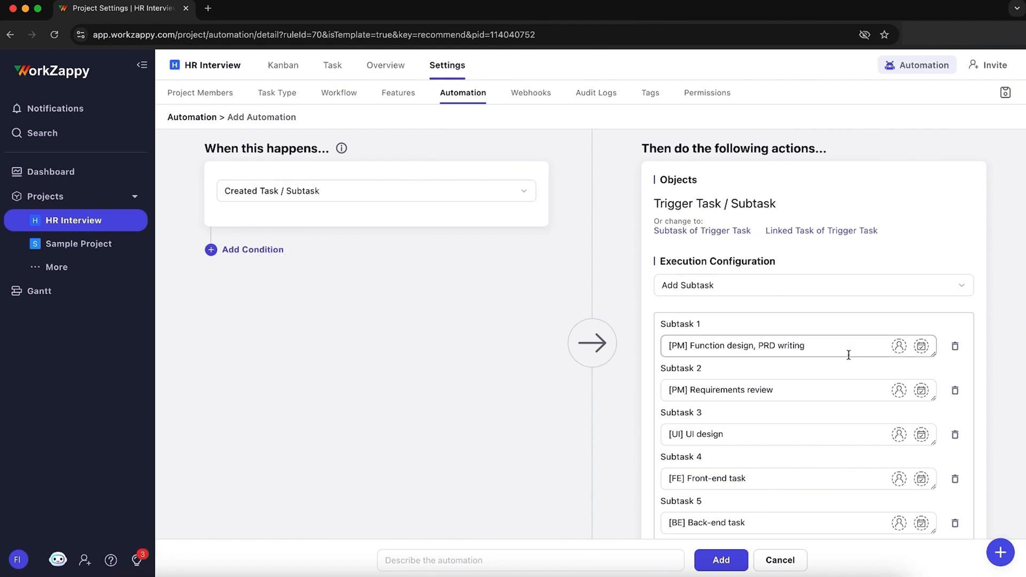
scroll("down", 3)
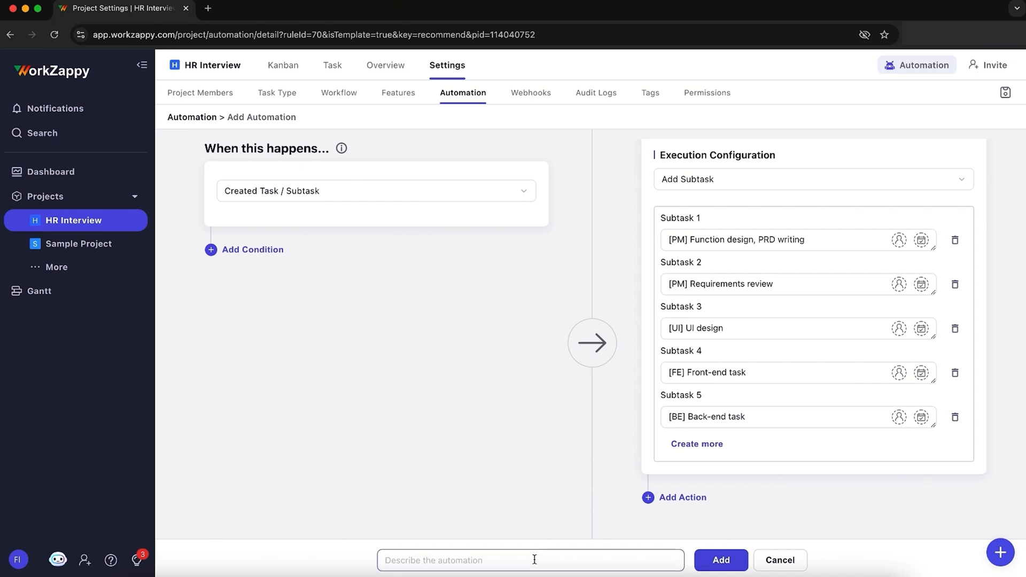
left_click(720, 559)
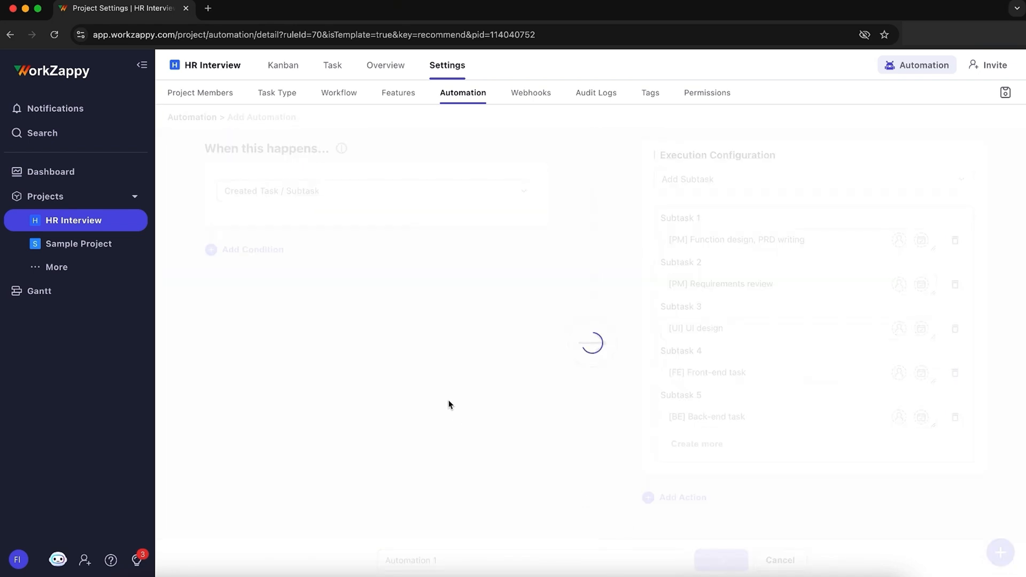
left_click(720, 560)
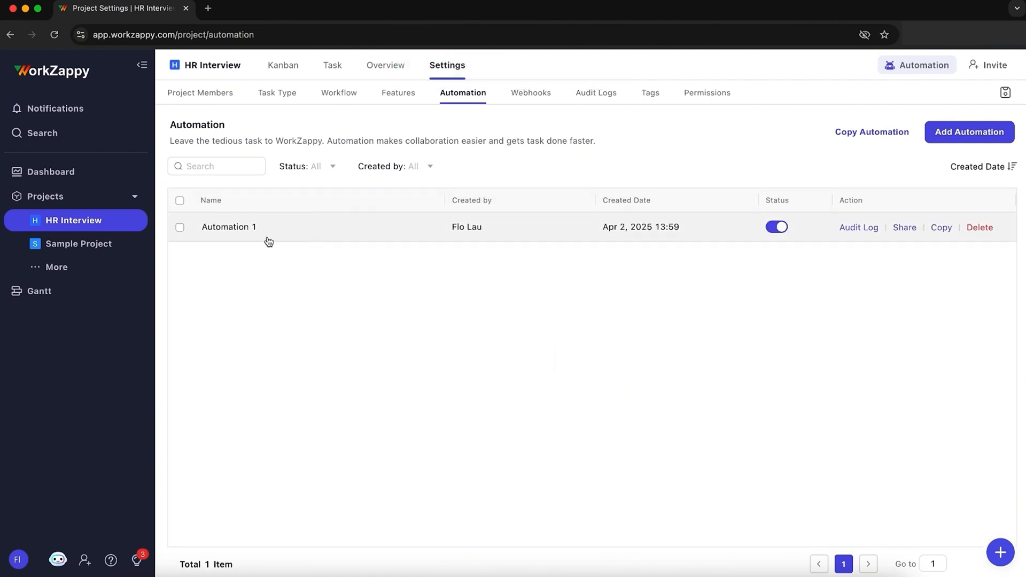
left_click(50, 172)
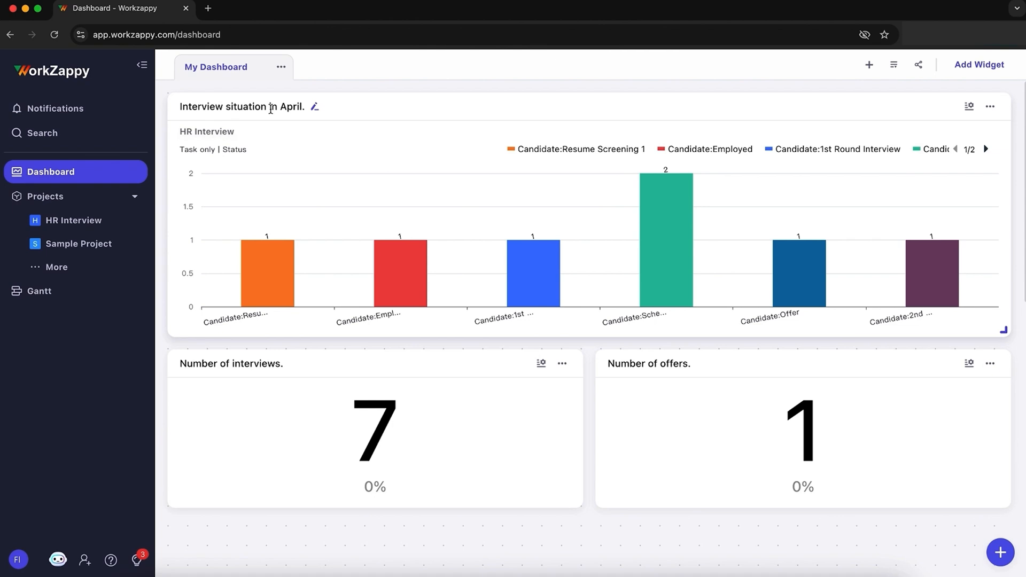
mouse_move(260, 364)
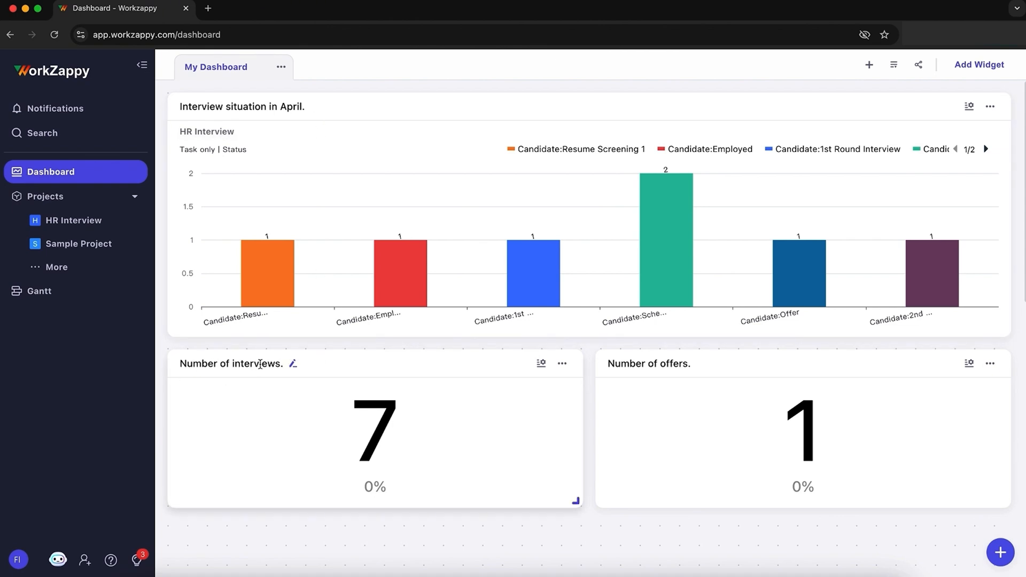
Switch to the Gantt view and inspect a dependency link between candidate tasks.
left_click(39, 290)
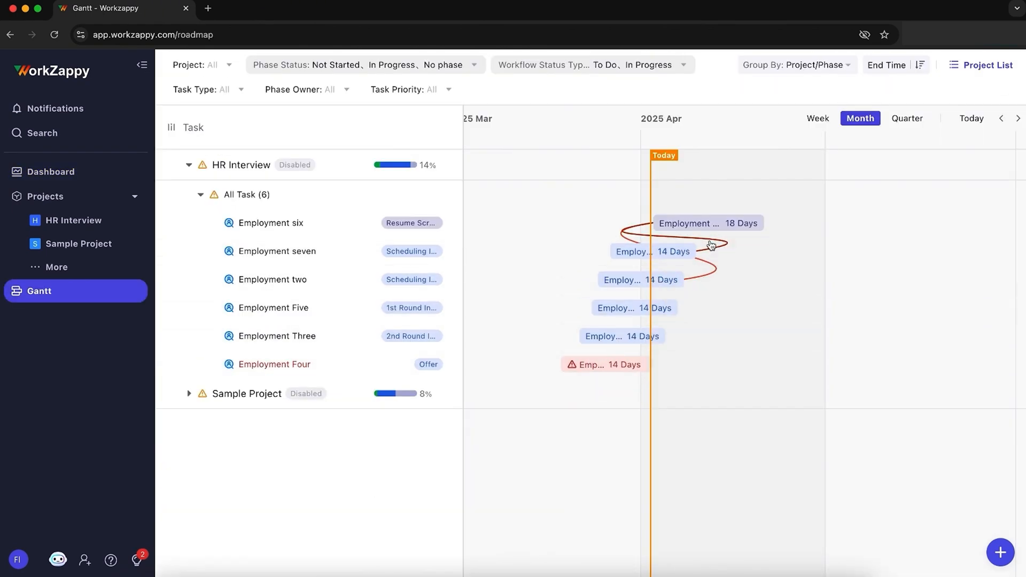
mouse_move(719, 243)
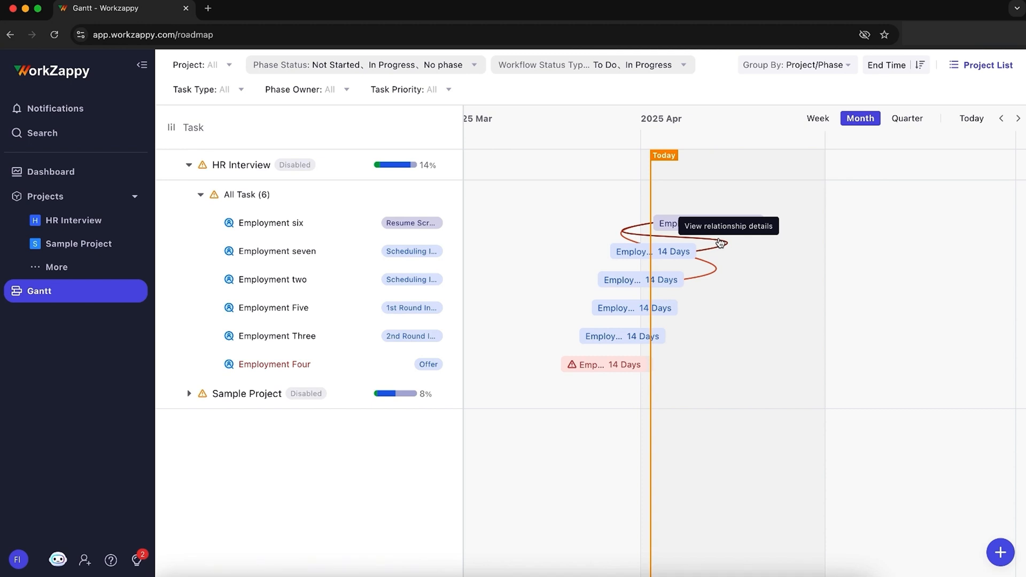
left_click(667, 223)
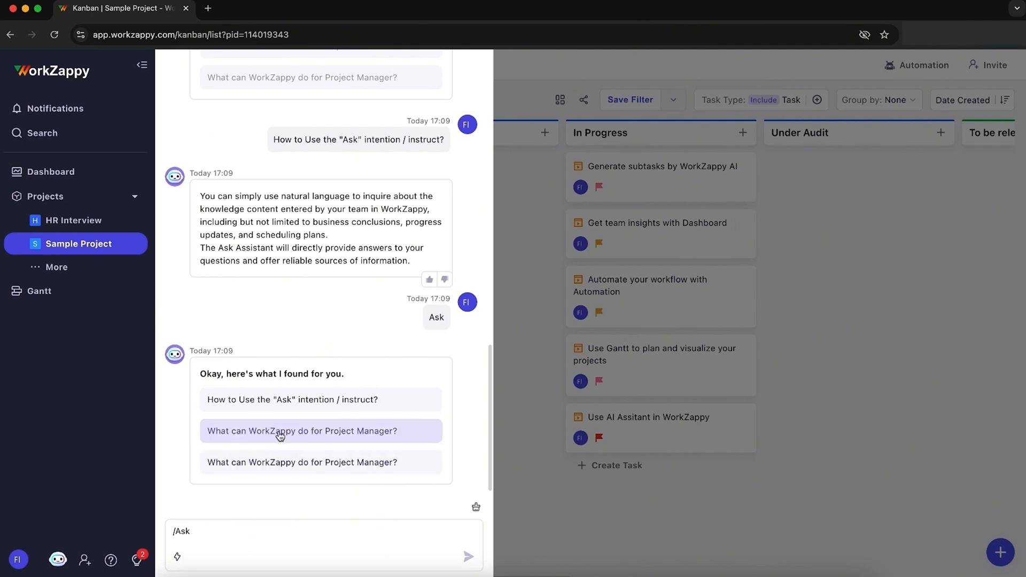
Ask the AI 'What can WorkZappy do for Project Manager?' and get an HR Interview progress report.
left_click(302, 431)
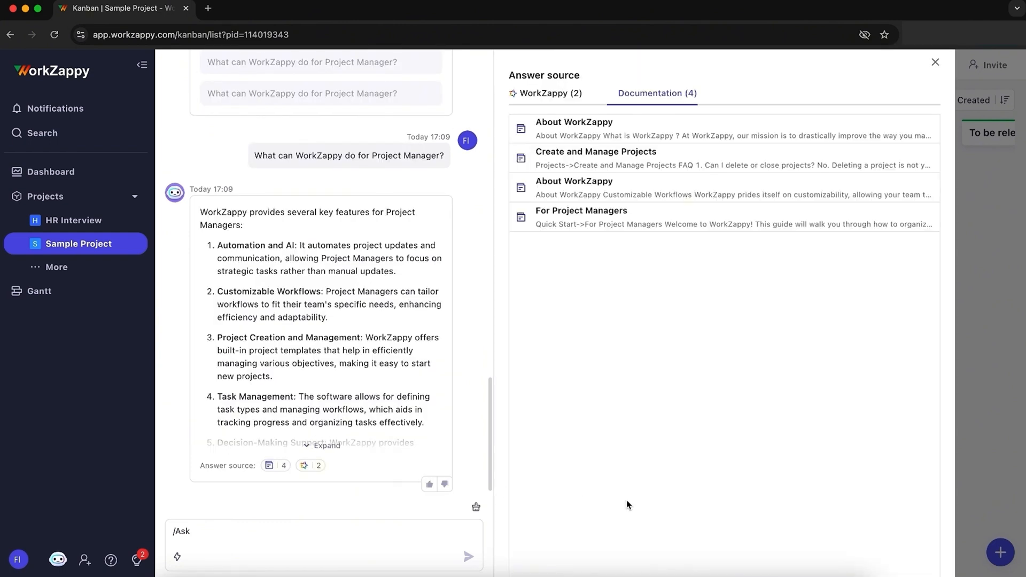
left_click(74, 219)
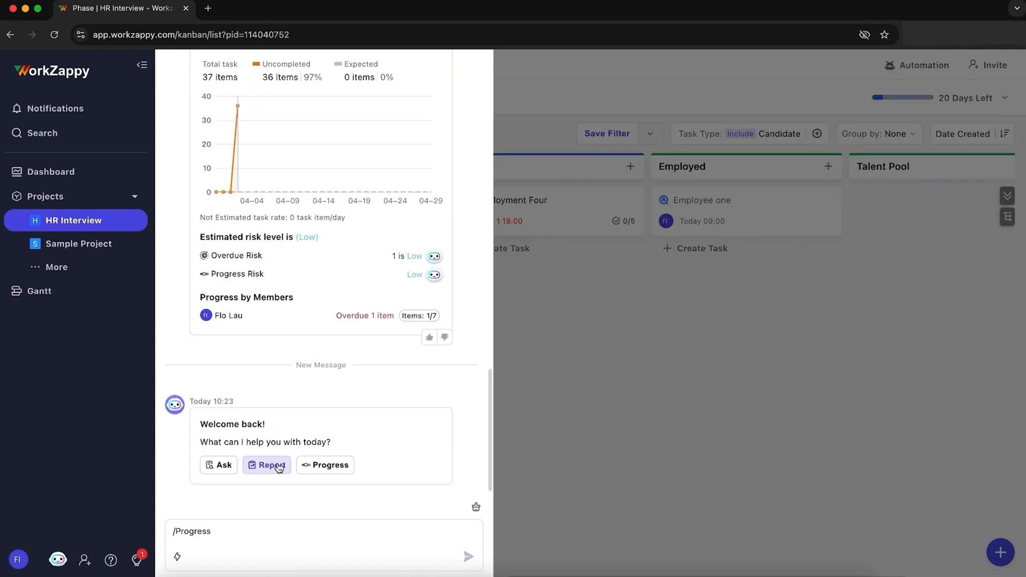